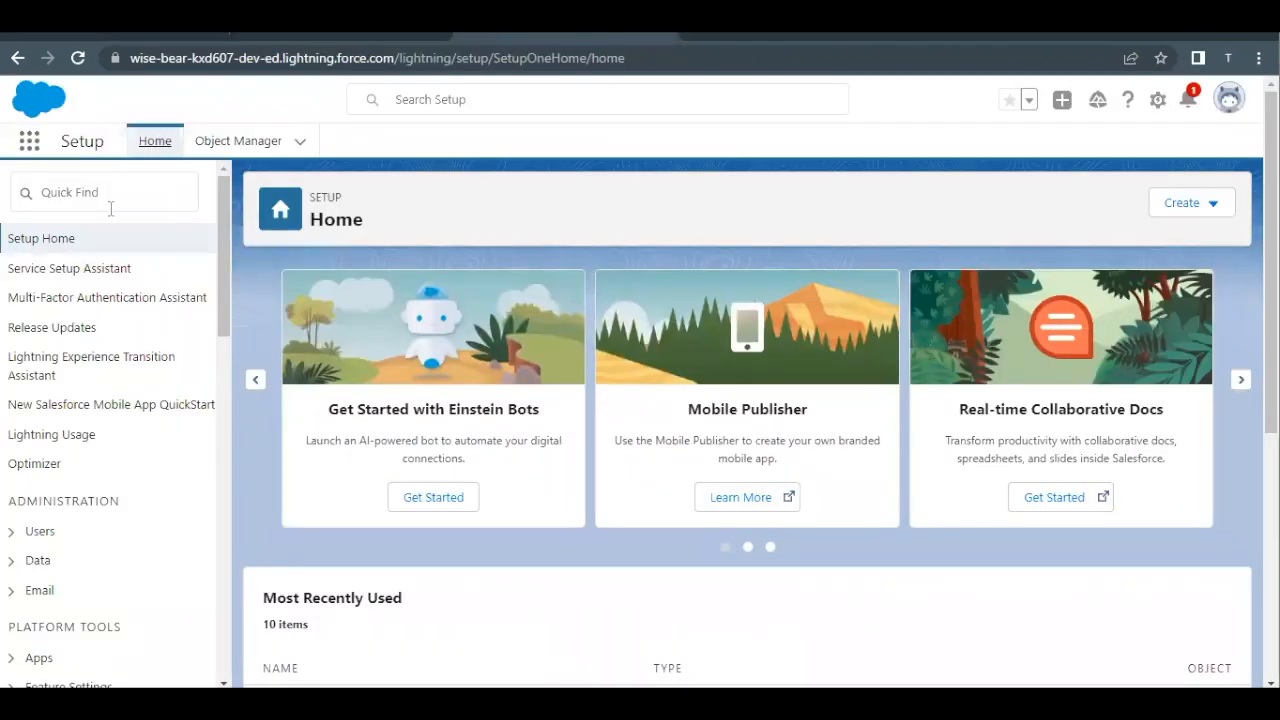
Step: Search Quick Find for 'app bu' and open Lightning App Builder under User Interface
text(a)
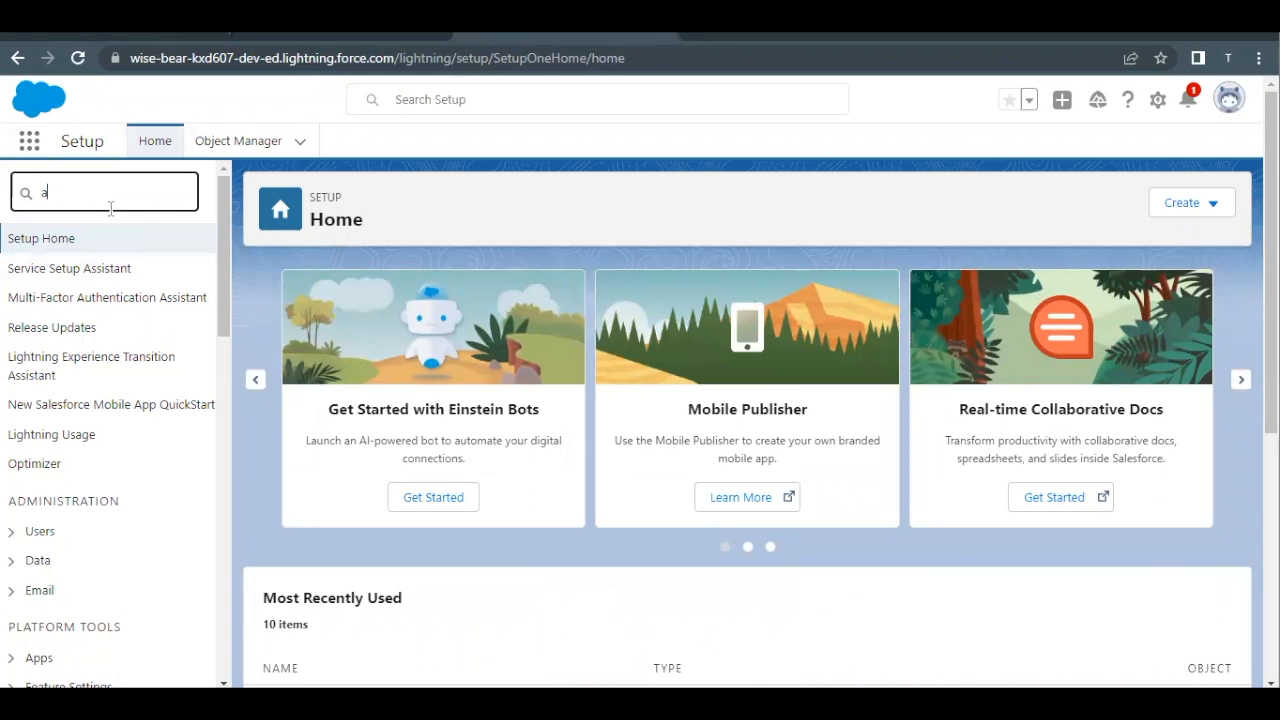
text(pp bu)
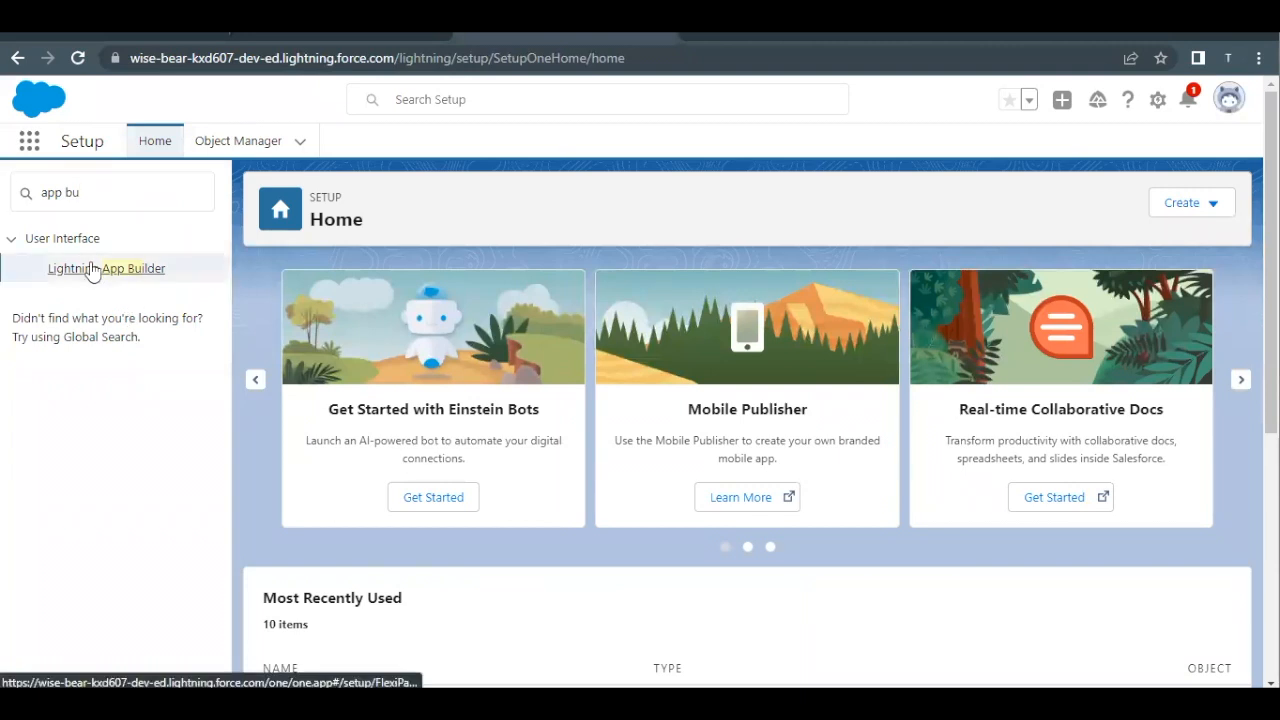
click(106, 268)
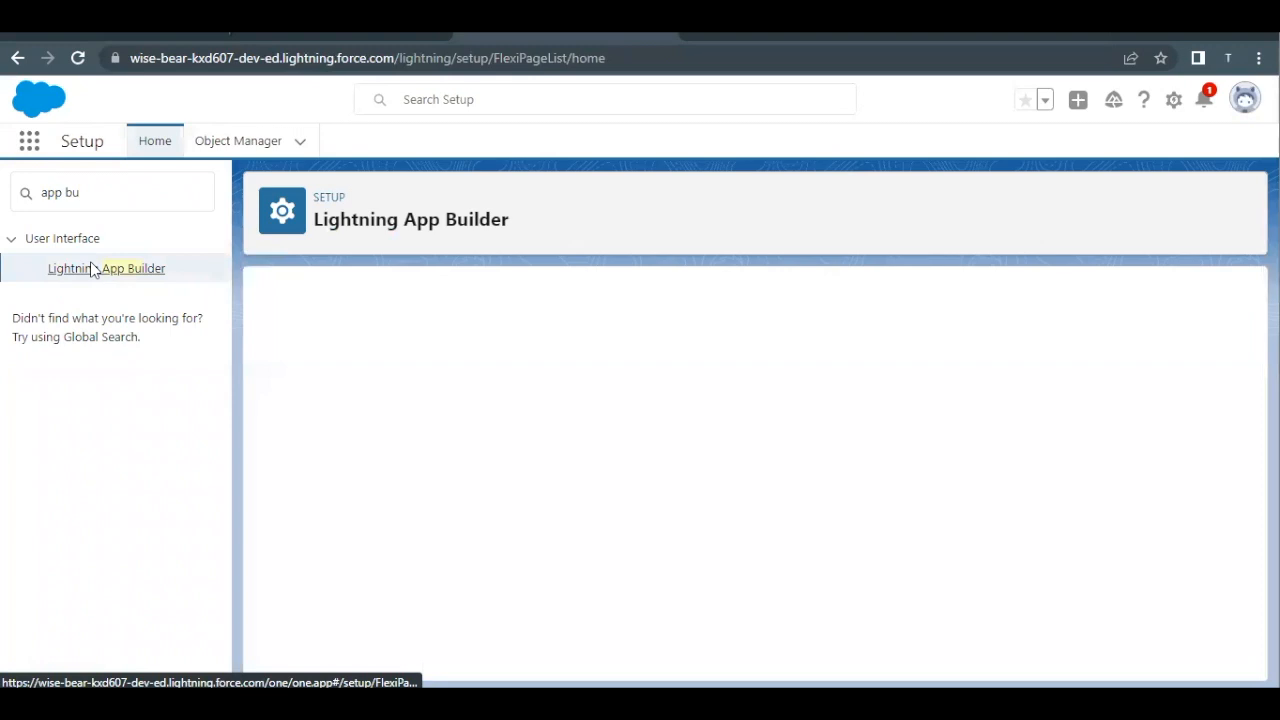
Step: Open the Field Sales App Lightning page in Lightning App Builder
click(106, 268)
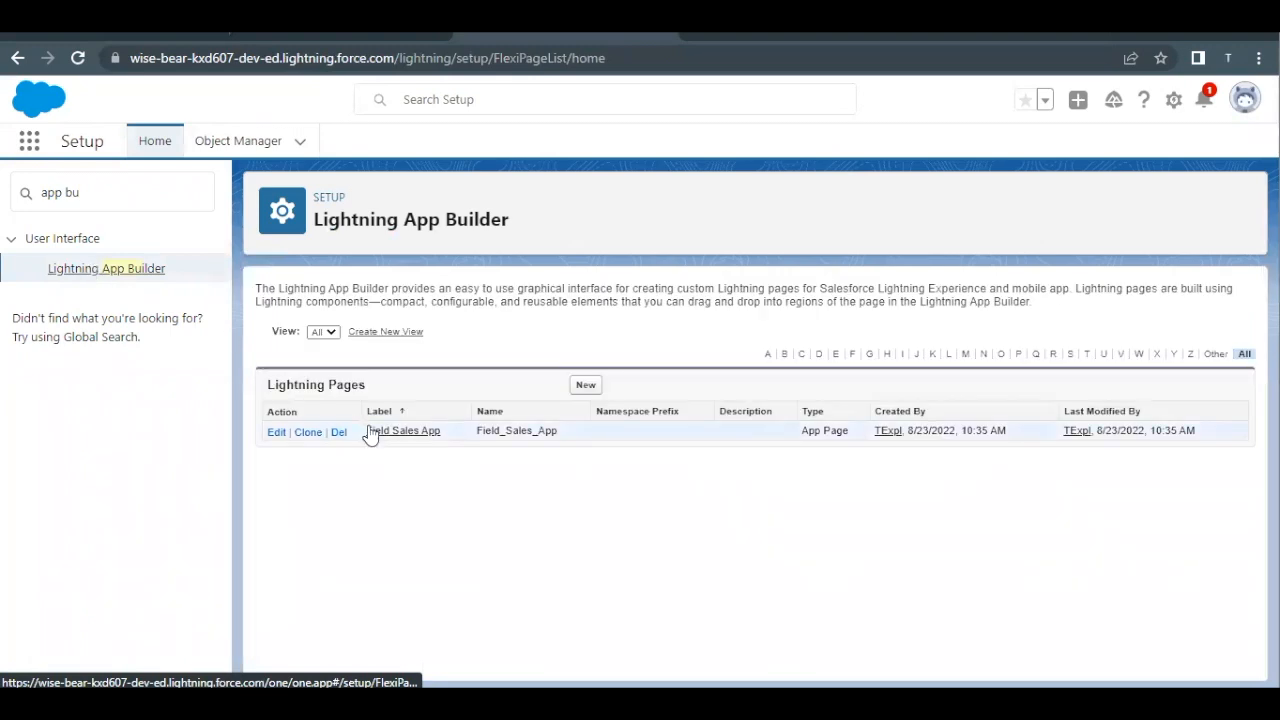
mouse_move(443, 419)
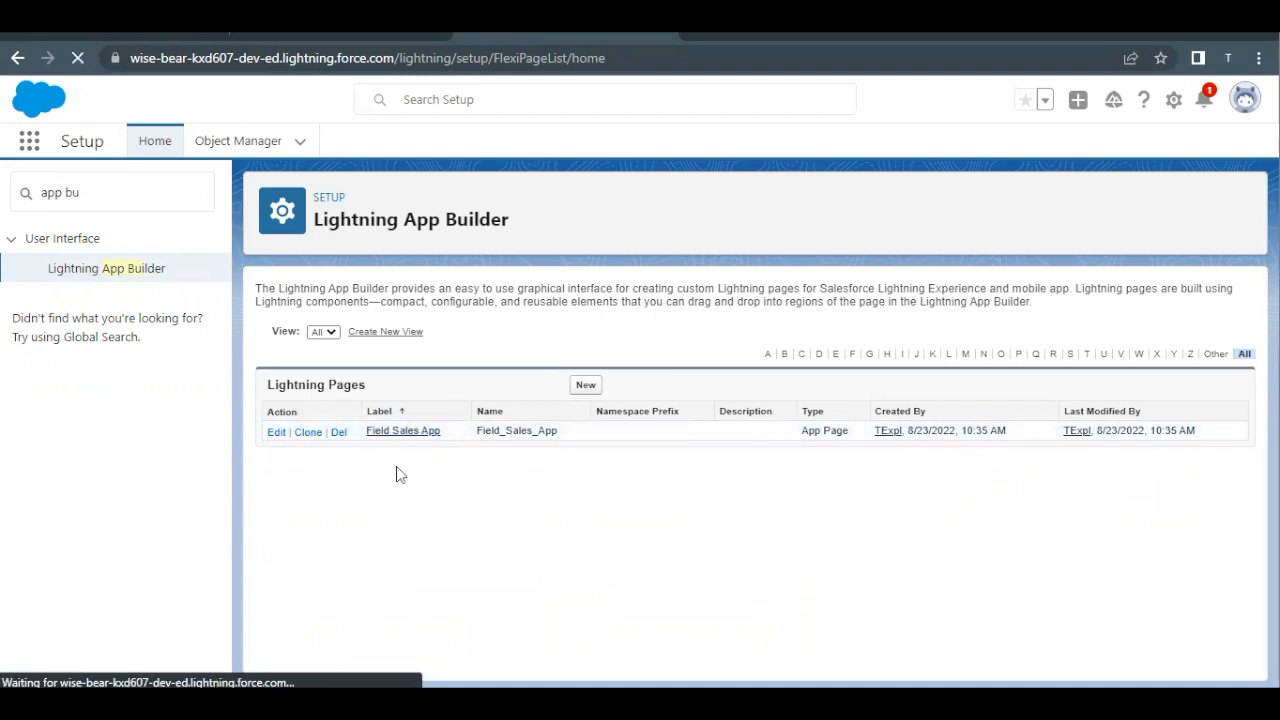
mouse_move(312, 465)
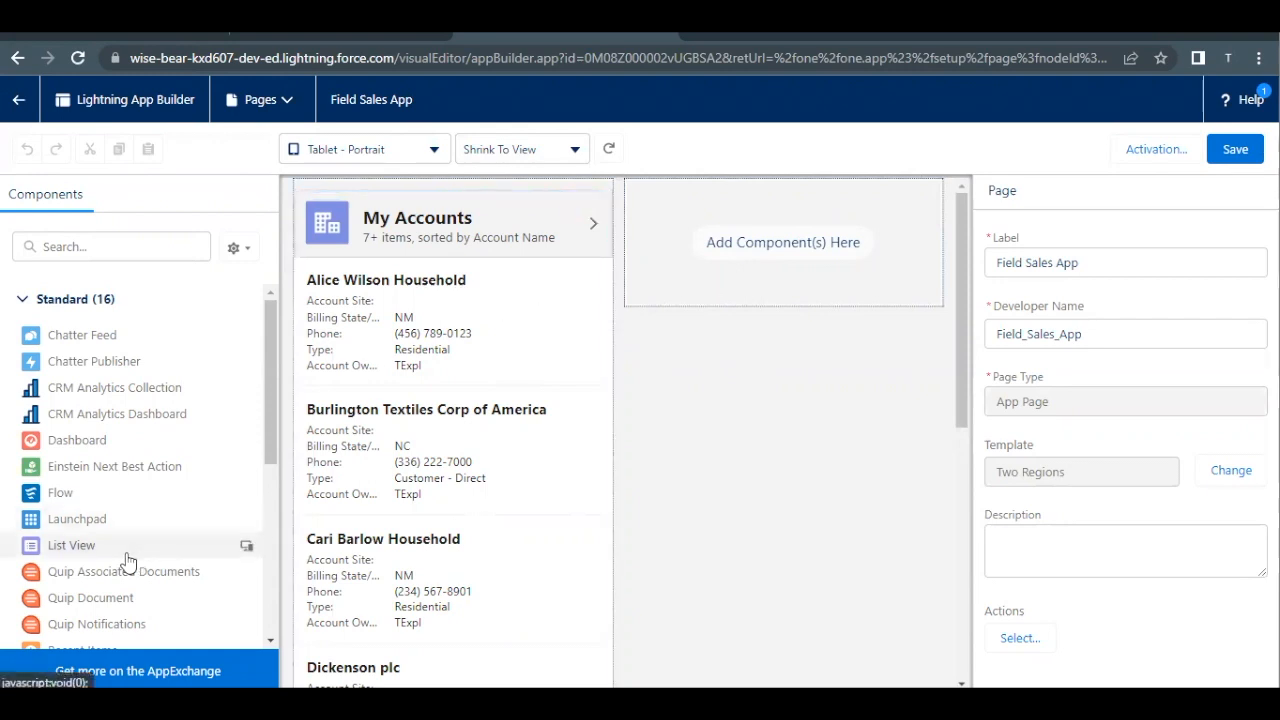
Step: Place a Recent Items component in the right column and select its label text
scroll(down, 3)
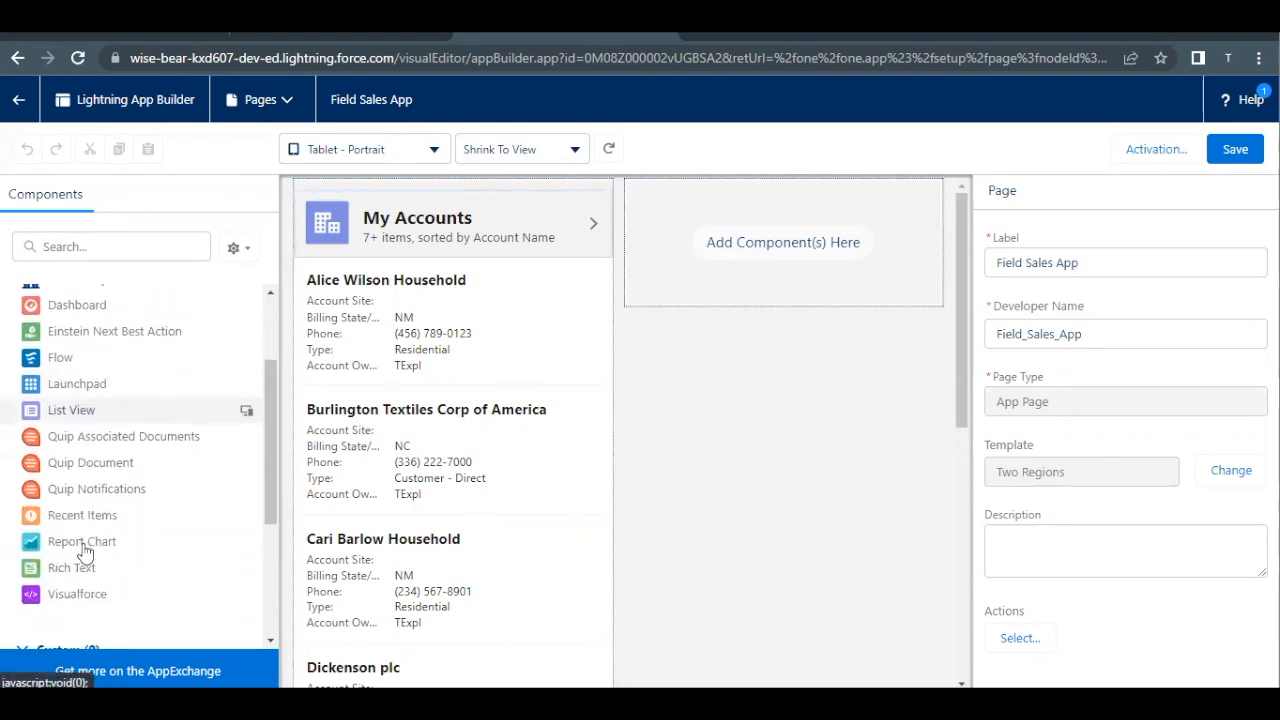
mouse_move(82, 515)
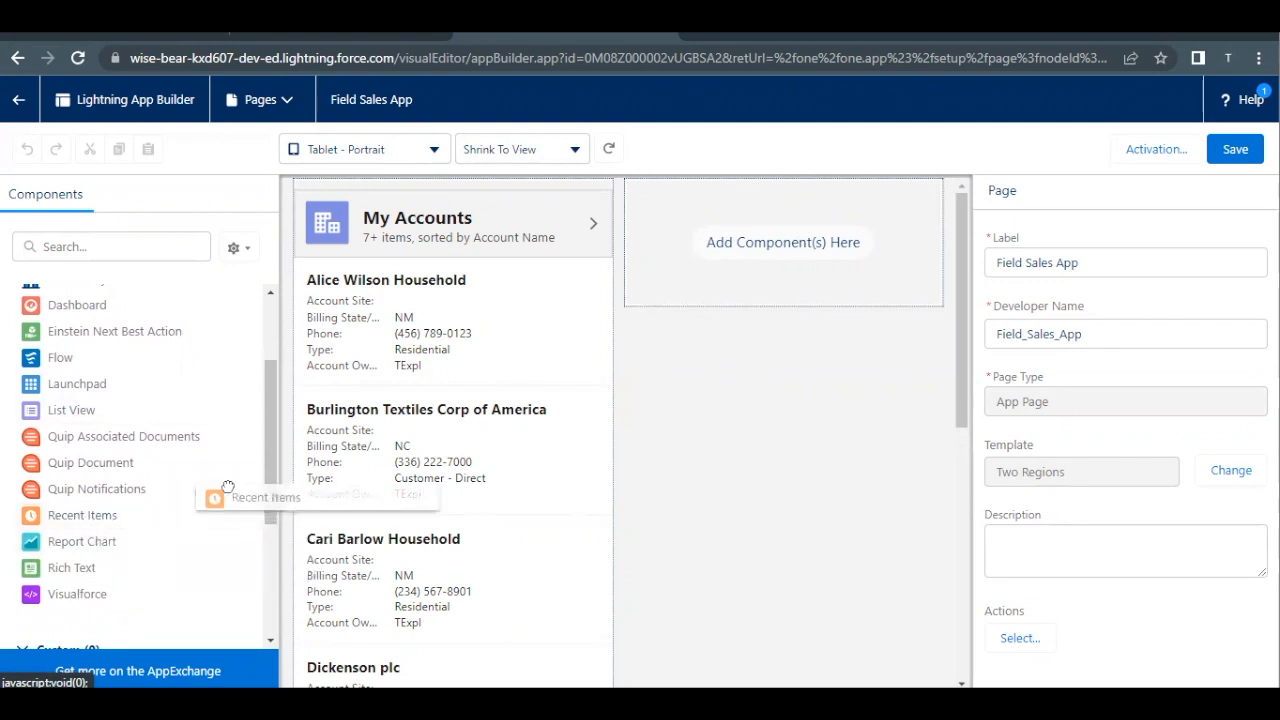
click(783, 240)
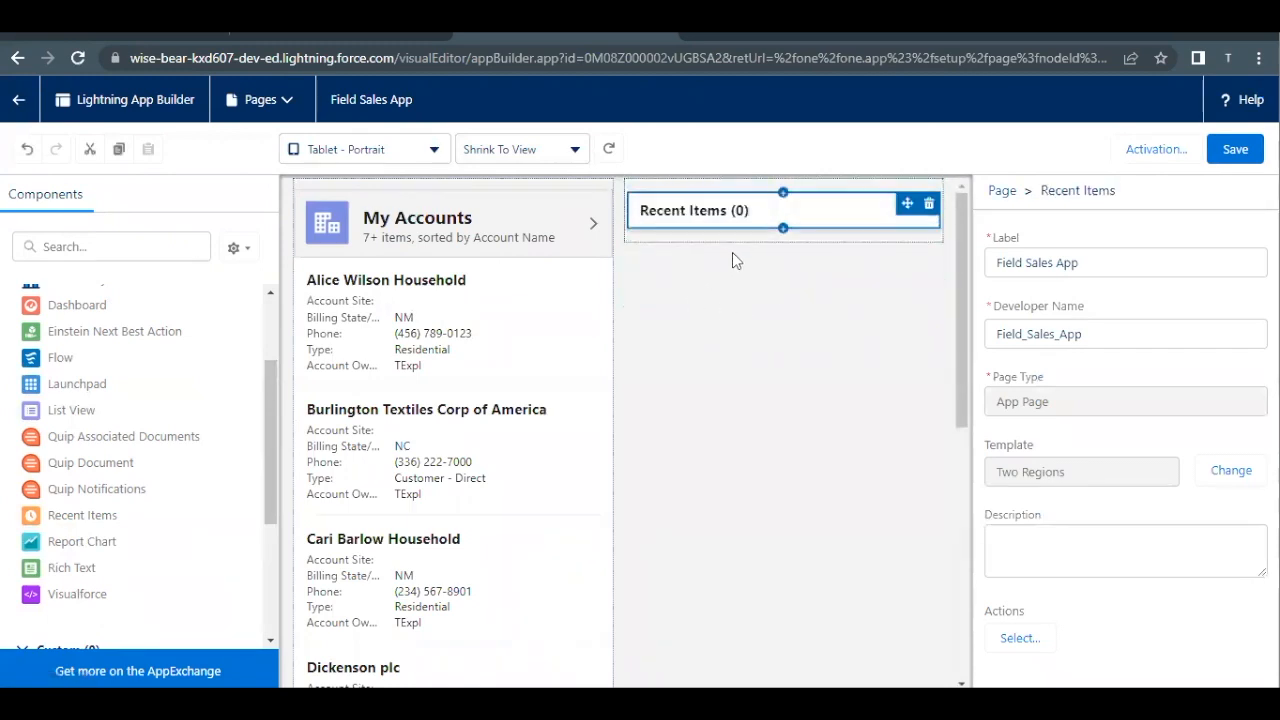
click(783, 210)
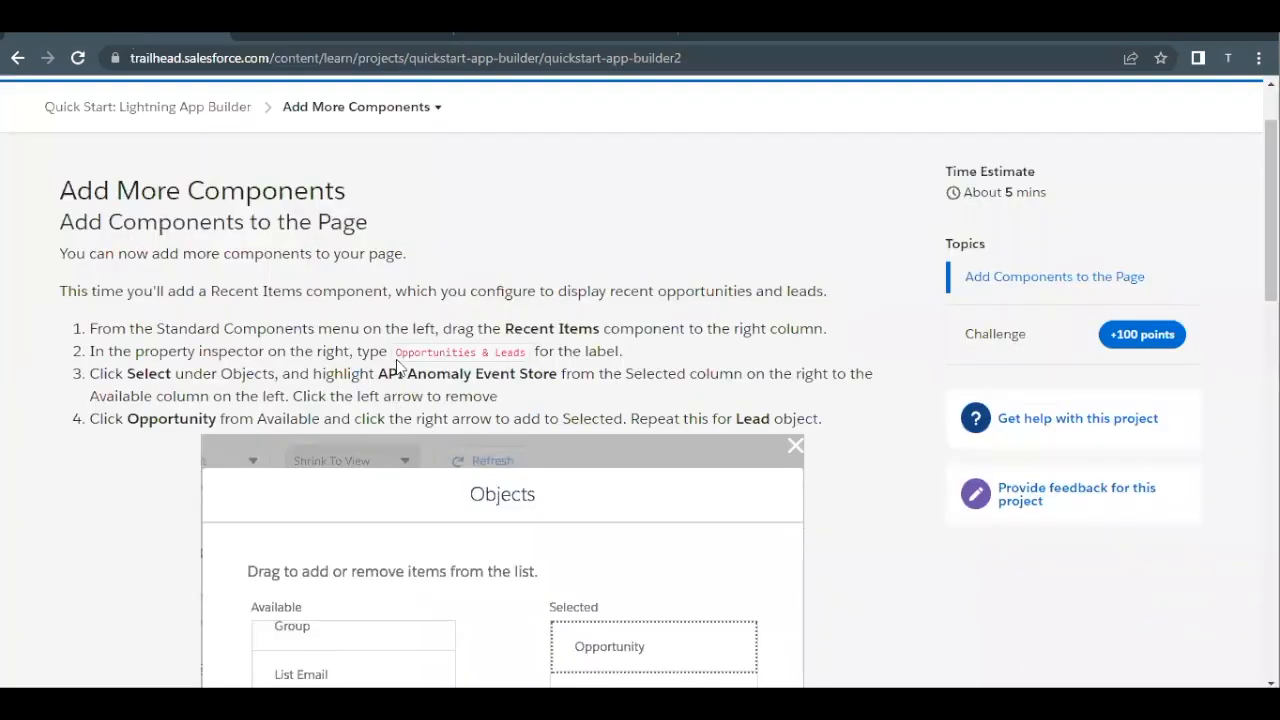
double_click(459, 351)
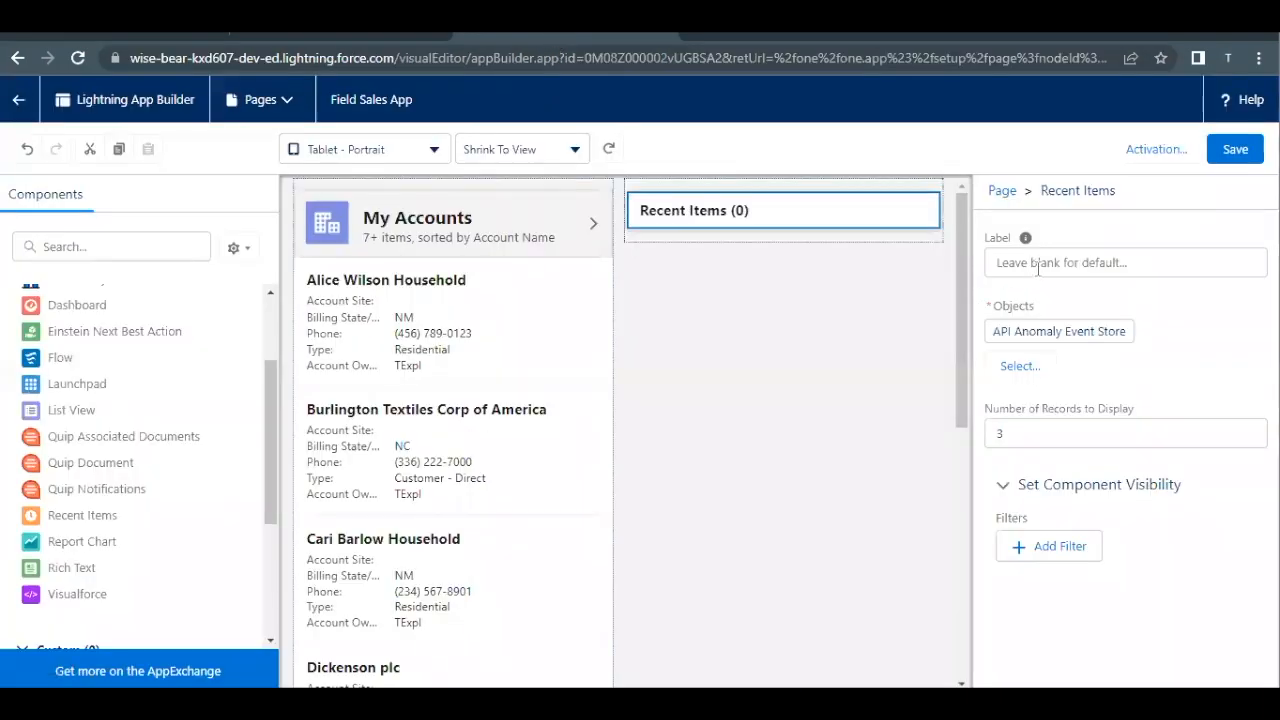
Step: Label the component 'Opportunities & Leads' and open its Objects picker
text(Opportunities & Leads)
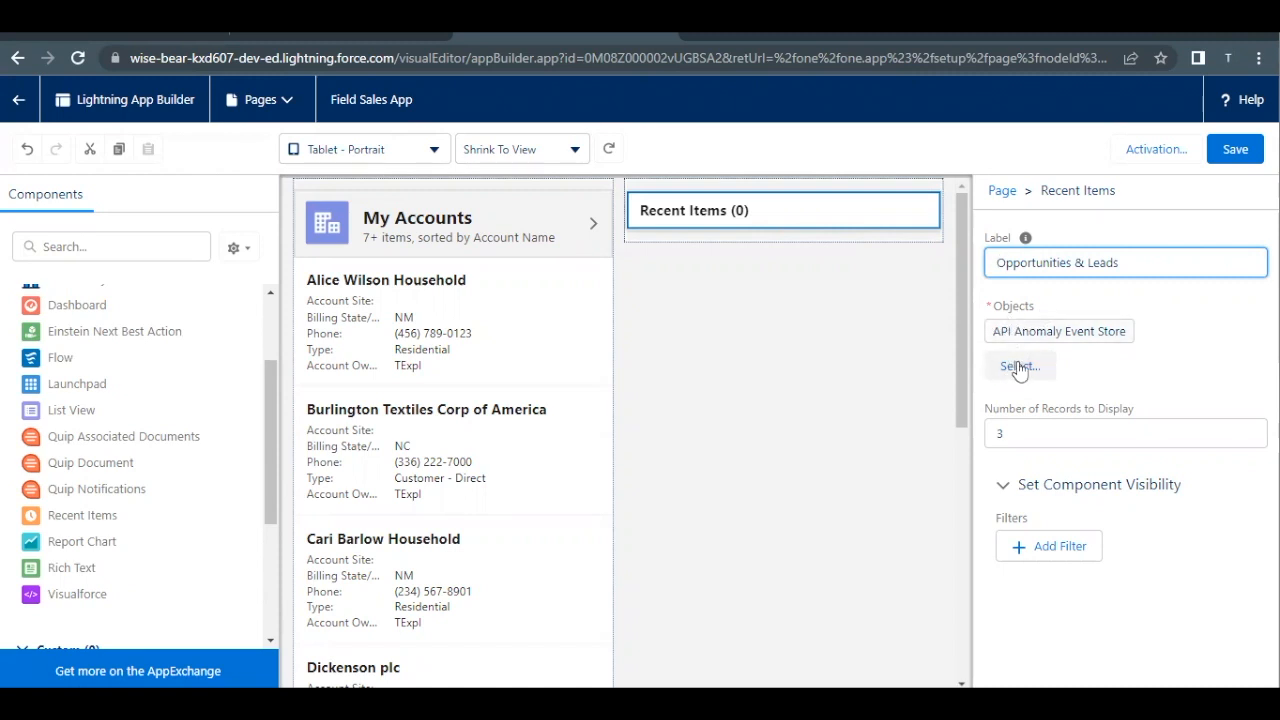
click(1019, 365)
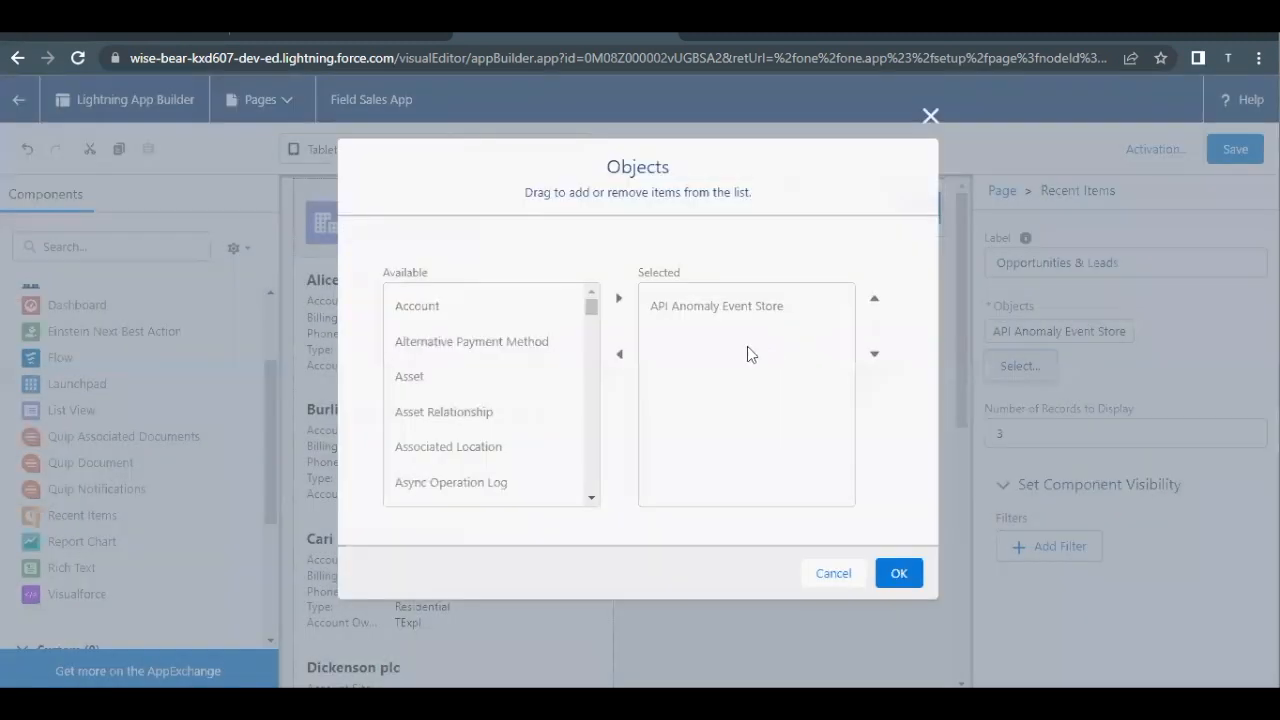
Step: Move API Anomaly Event Store from Selected back to Available
click(716, 305)
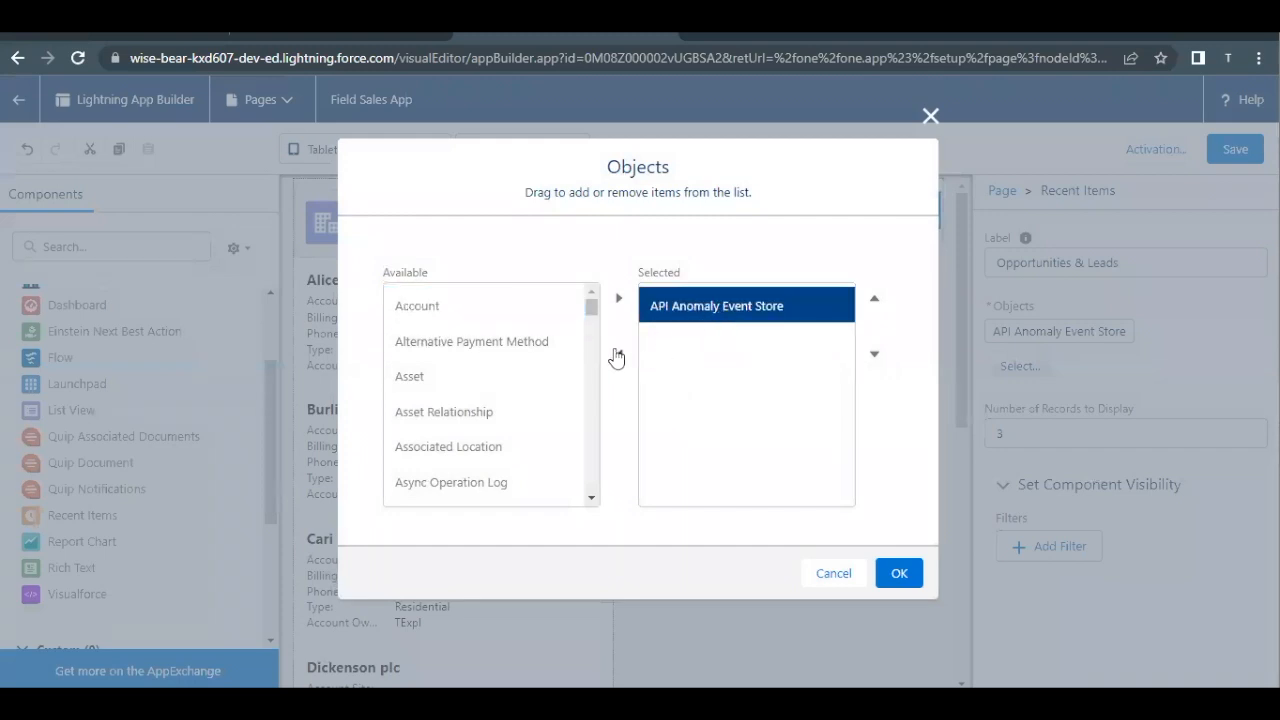
mouse_move(618, 357)
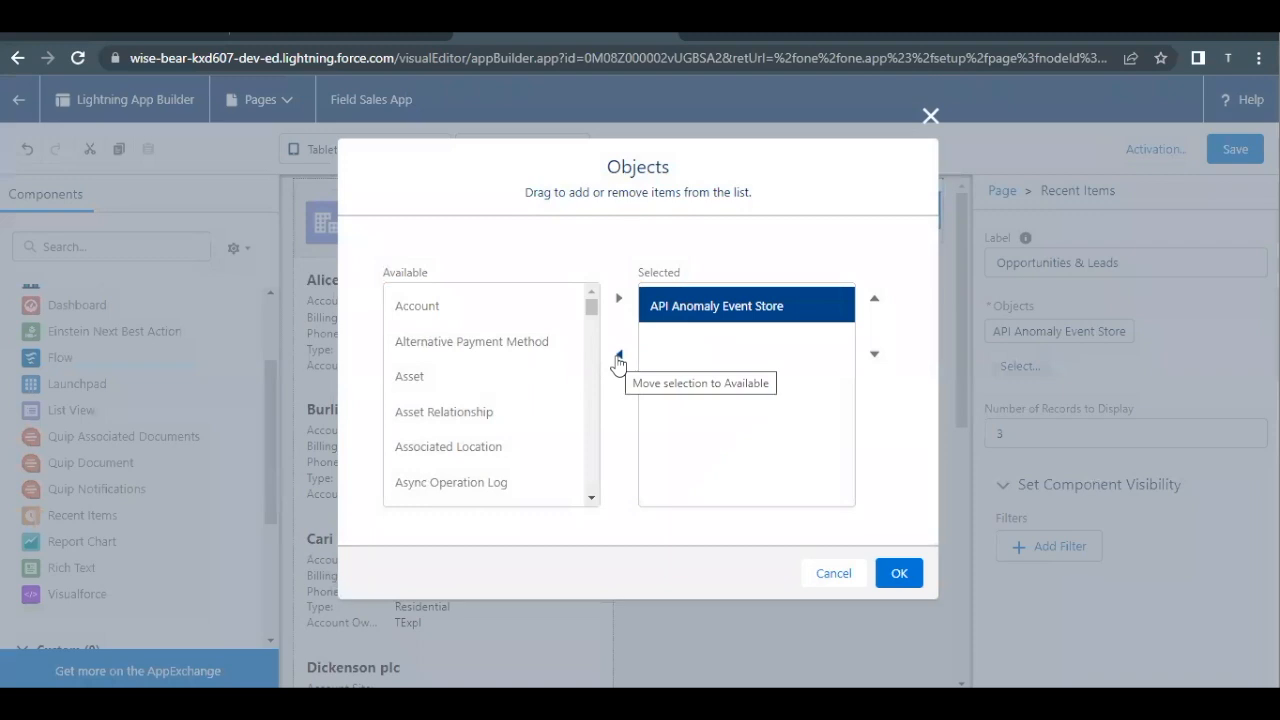
click(618, 355)
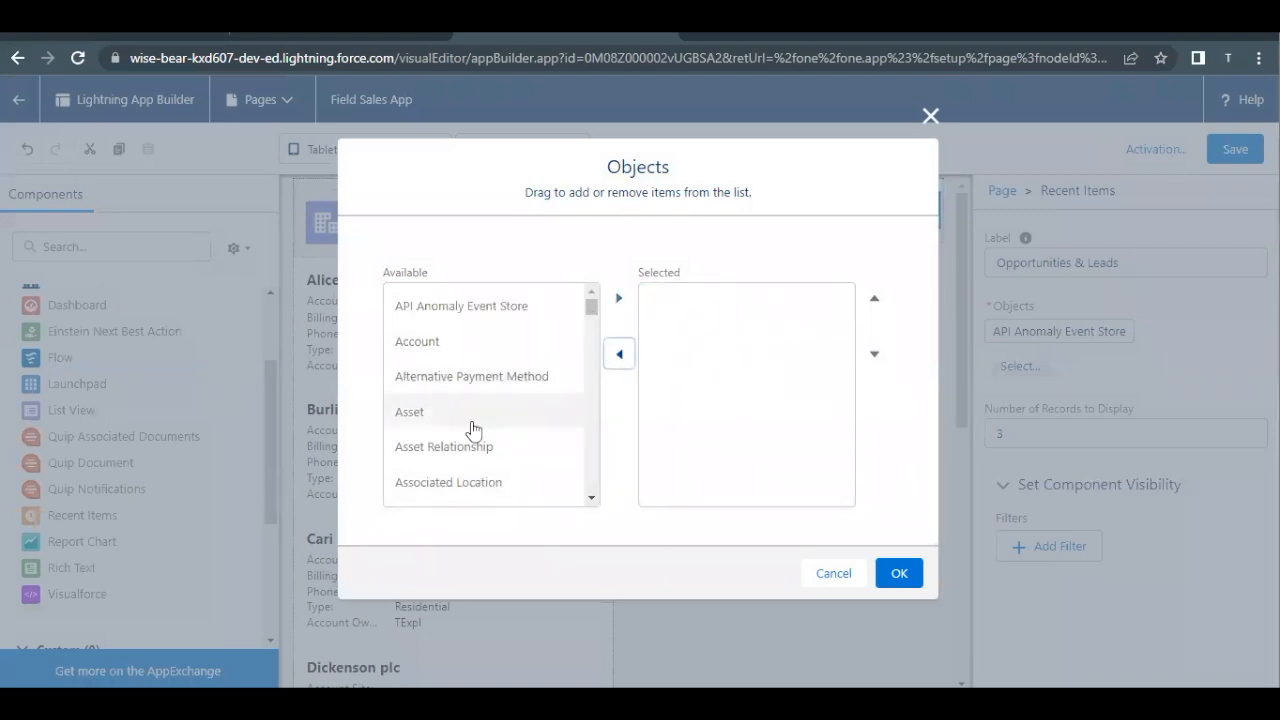
Step: Select Lead and Opportunity as objects, move Opportunity above Lead, and confirm
scroll(down, 3)
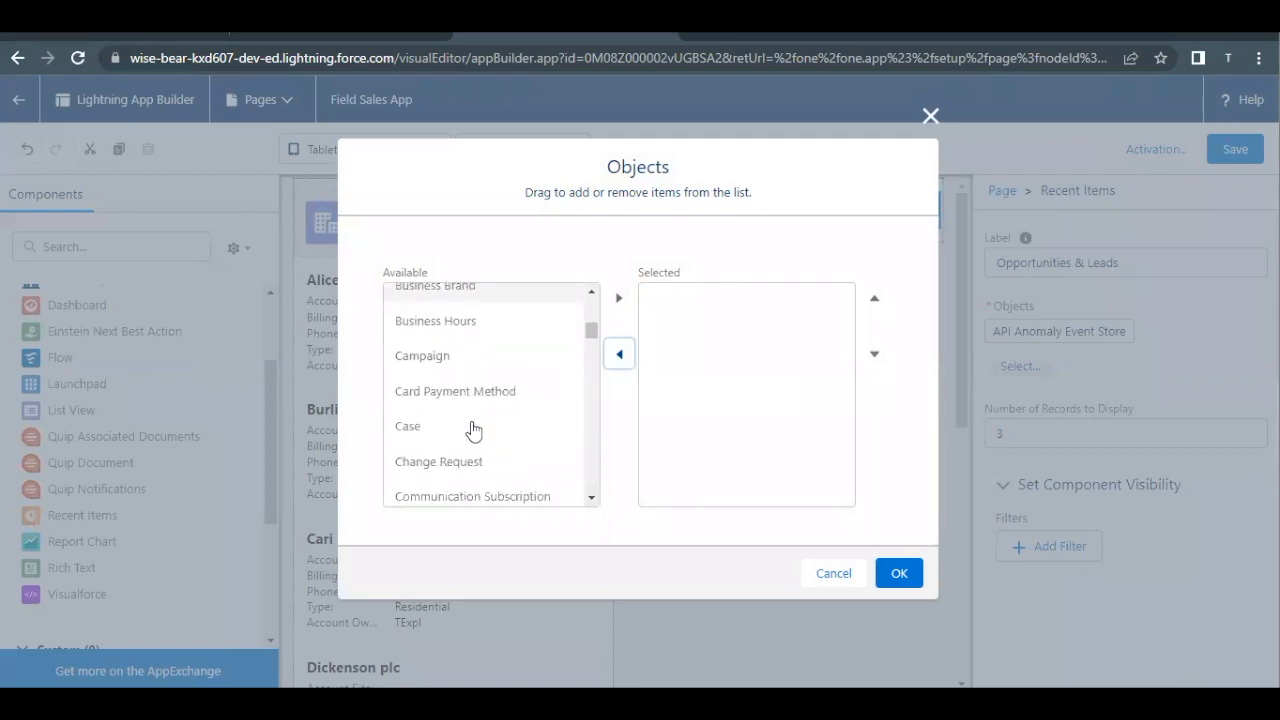
scroll(down, 3)
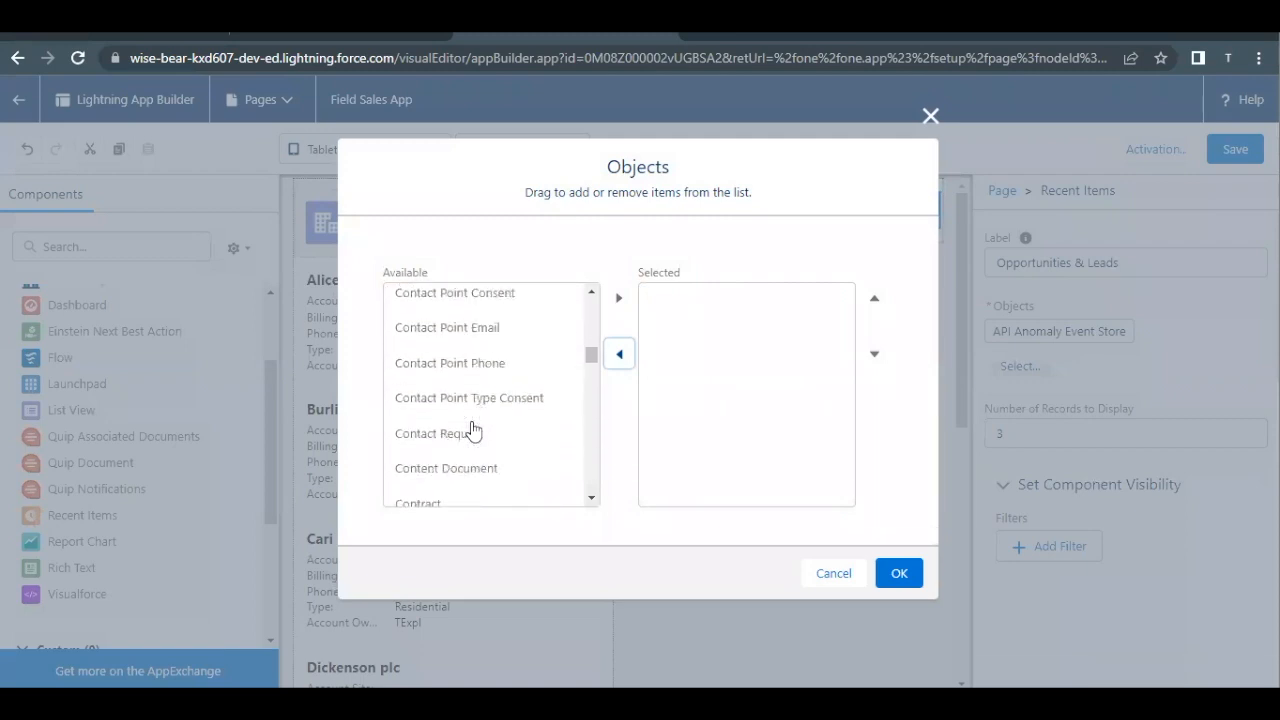
scroll(down, 3)
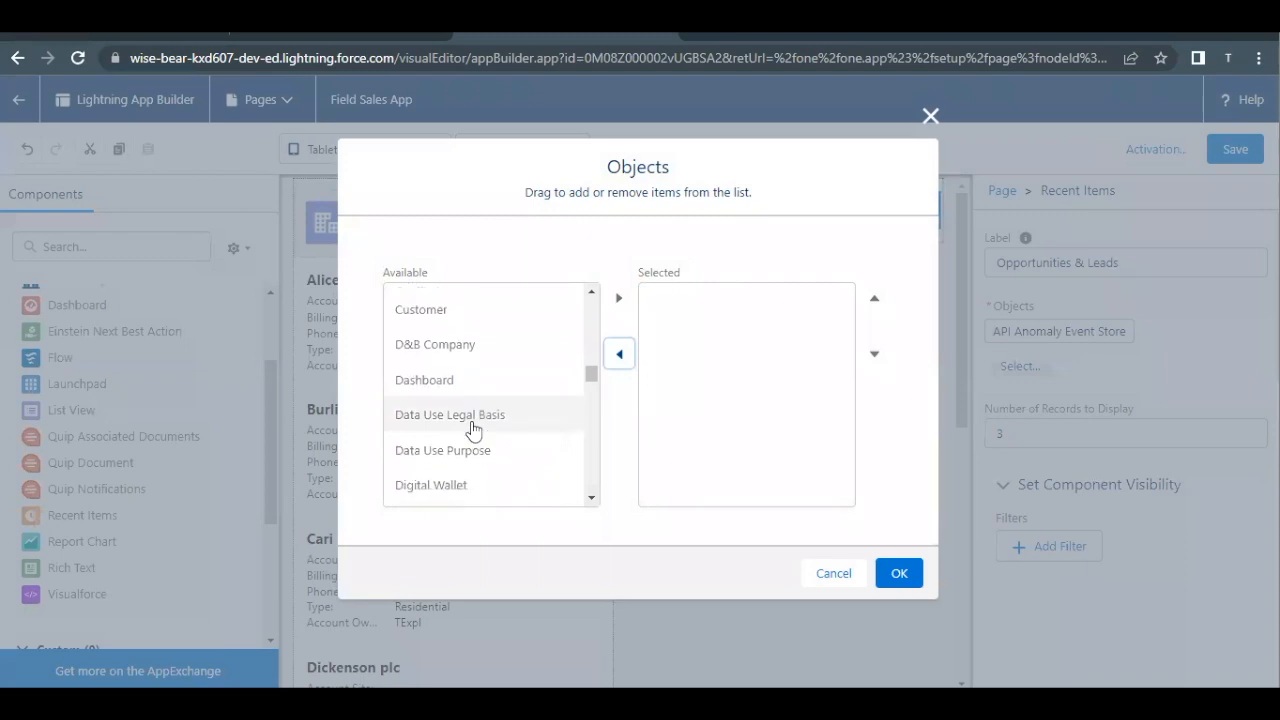
scroll(down, 3)
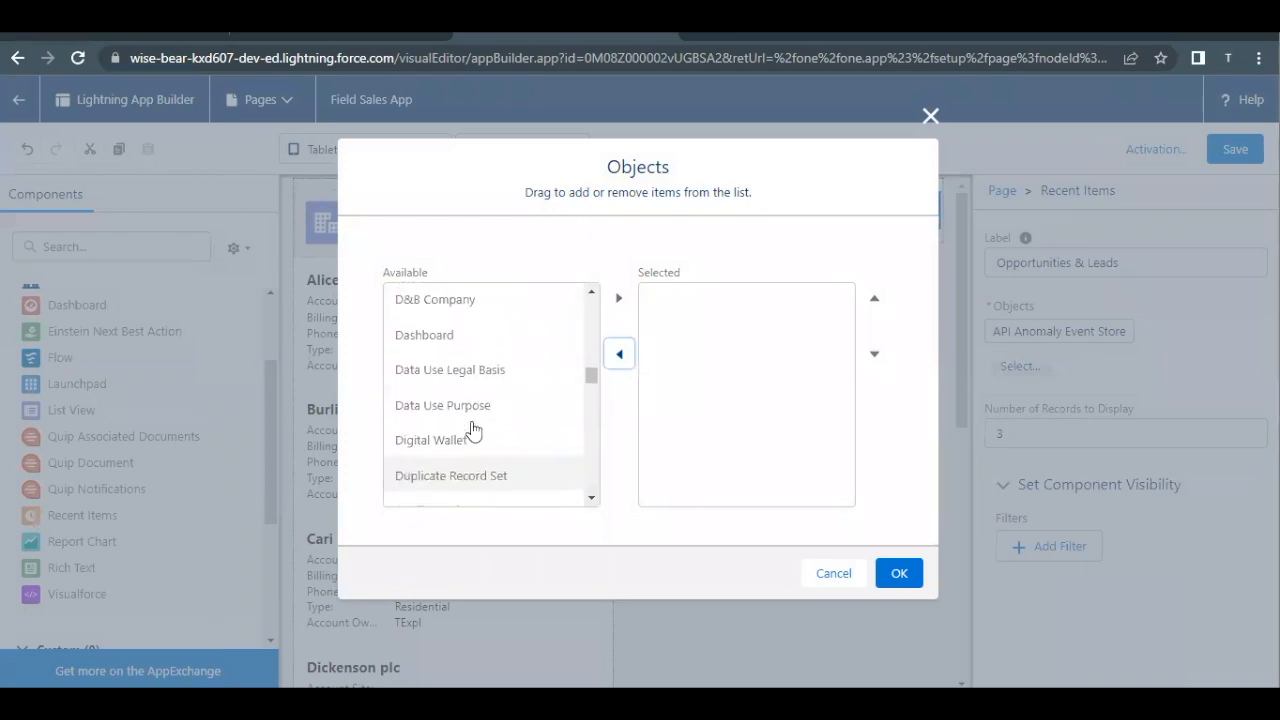
scroll(down, 3)
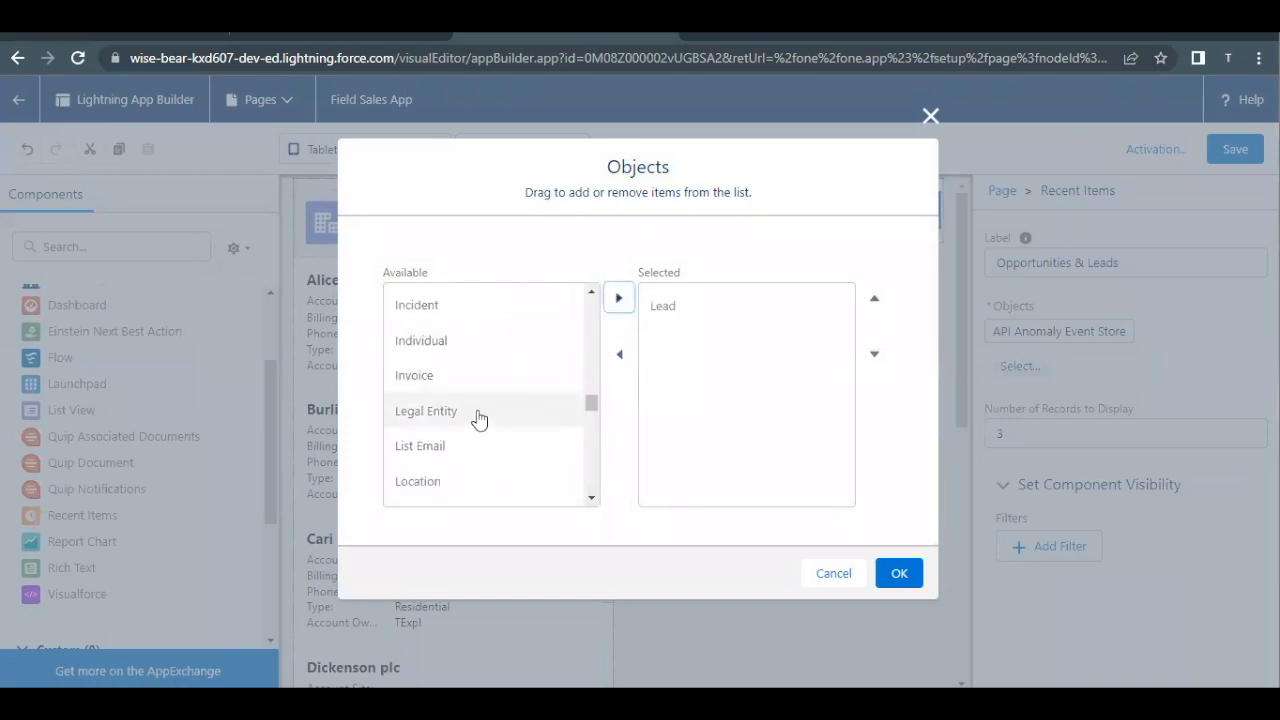
scroll(down, 3)
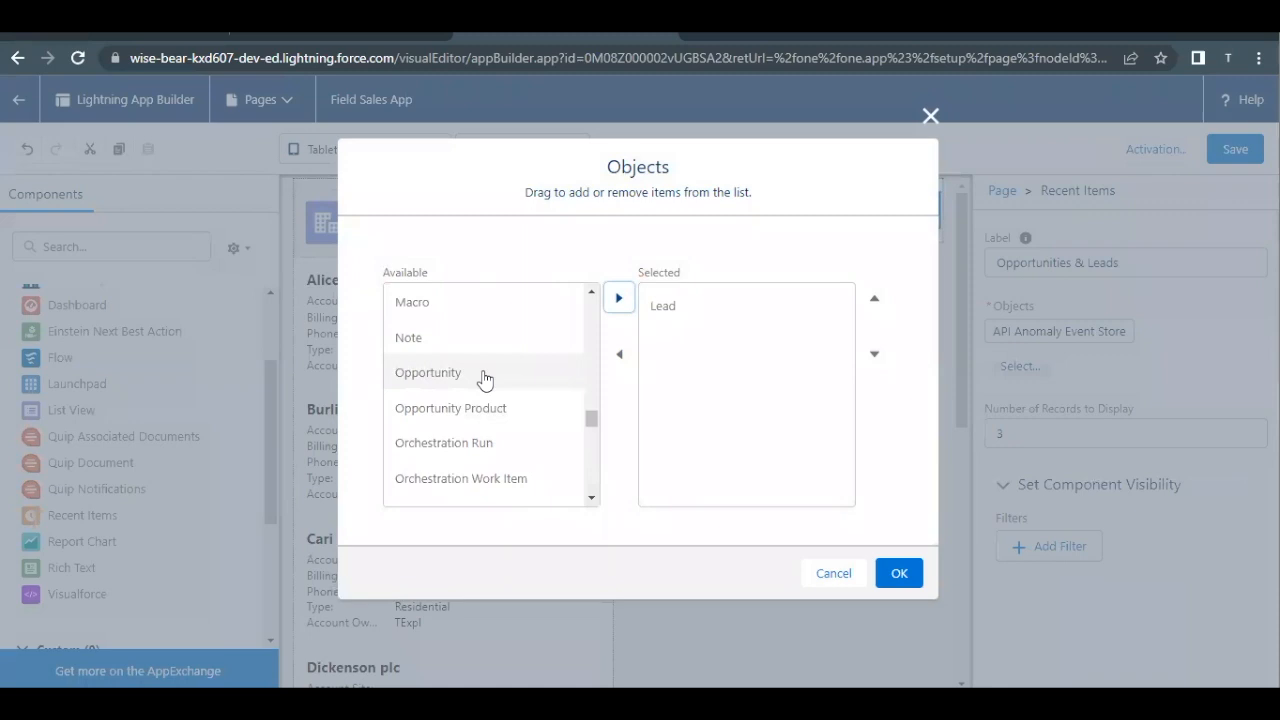
click(618, 297)
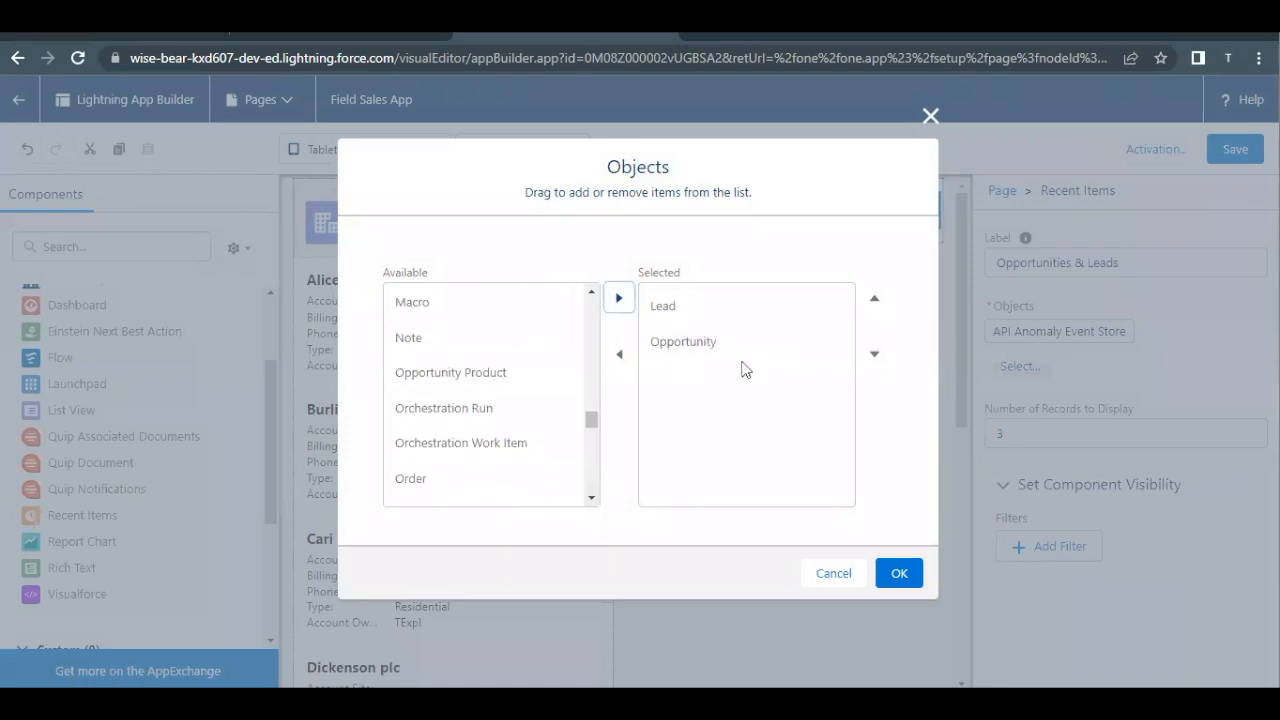
click(683, 341)
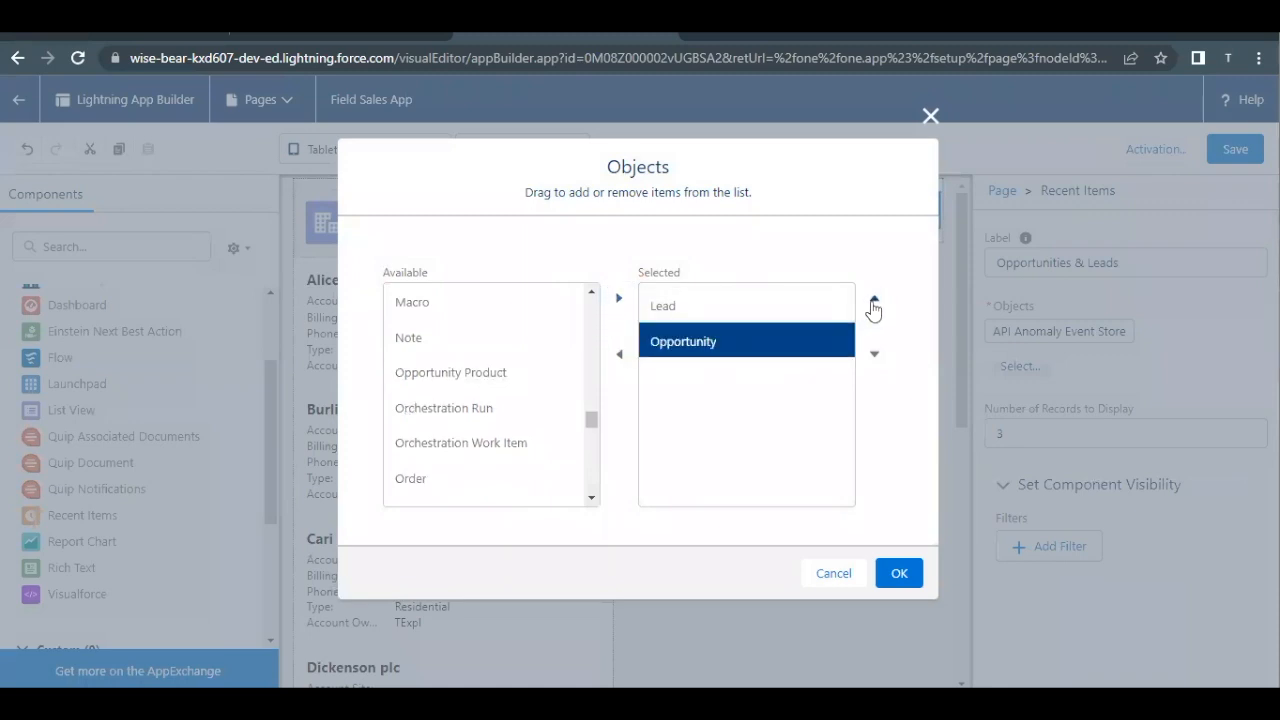
click(873, 297)
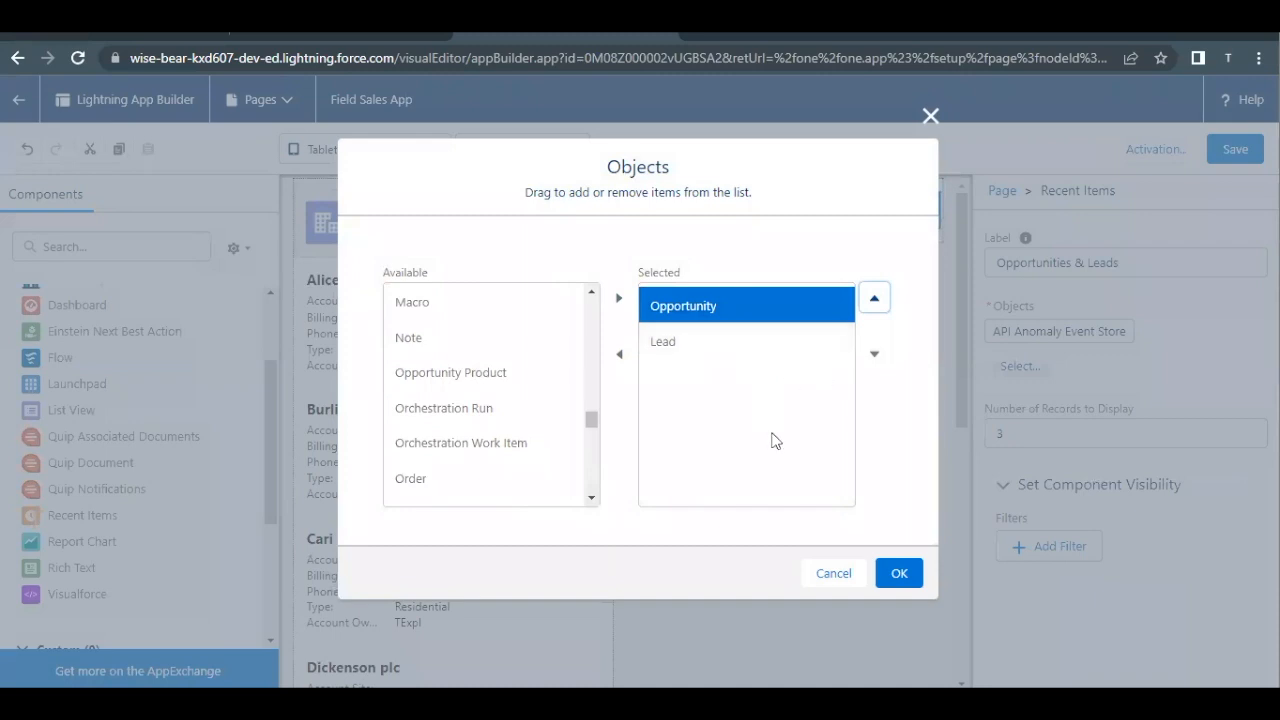
click(898, 573)
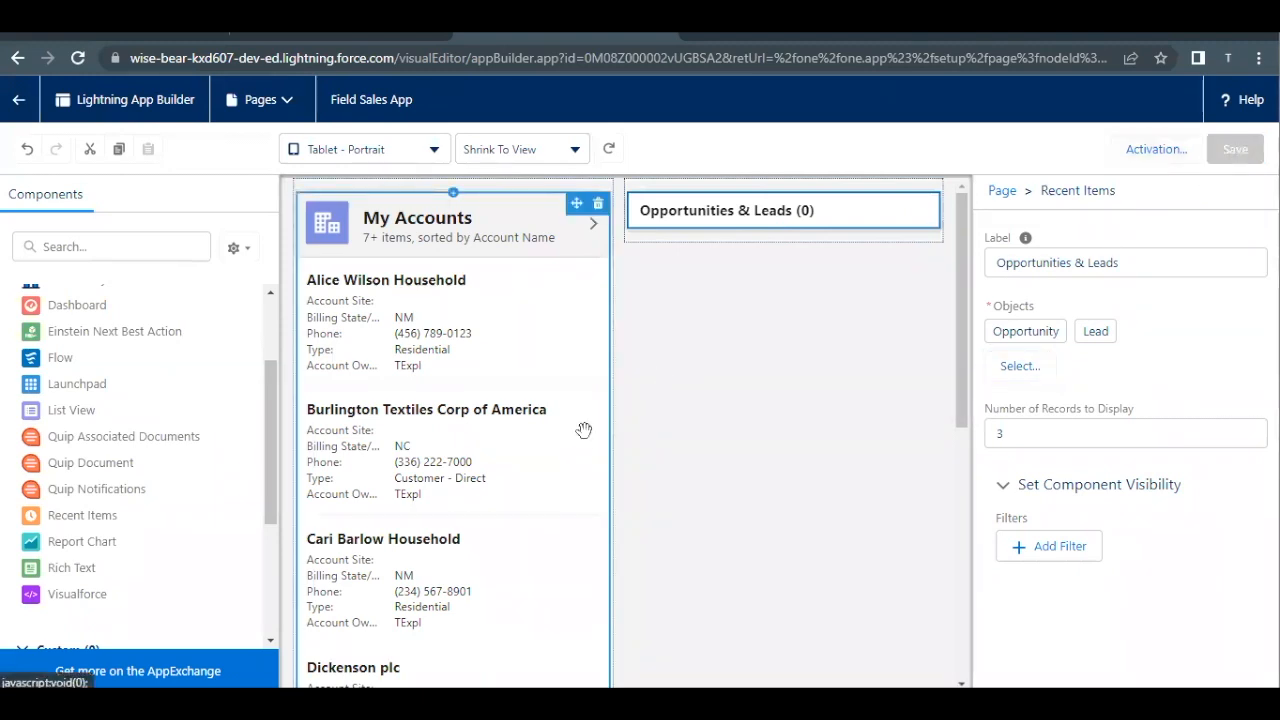
Step: Save the Field Sales App page and return to the Trailhead project page
click(1235, 148)
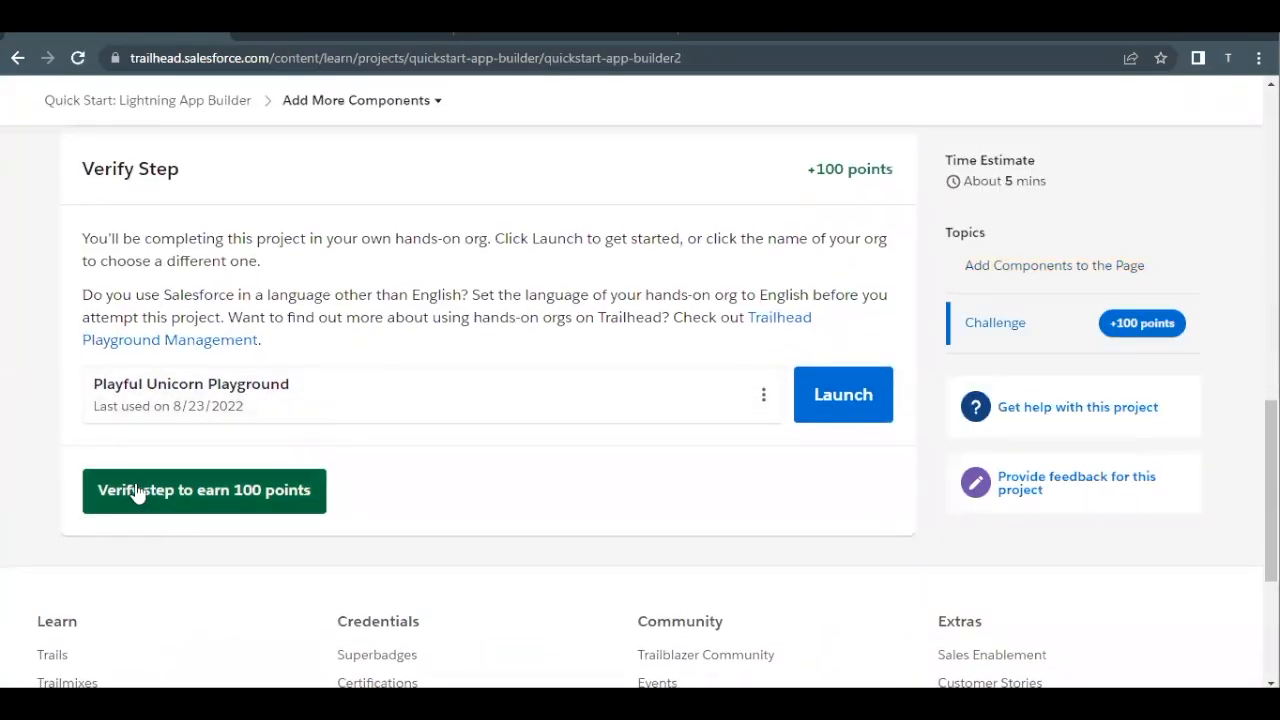
Step: Verify the Add More Components step on Trailhead for 100 points
click(204, 490)
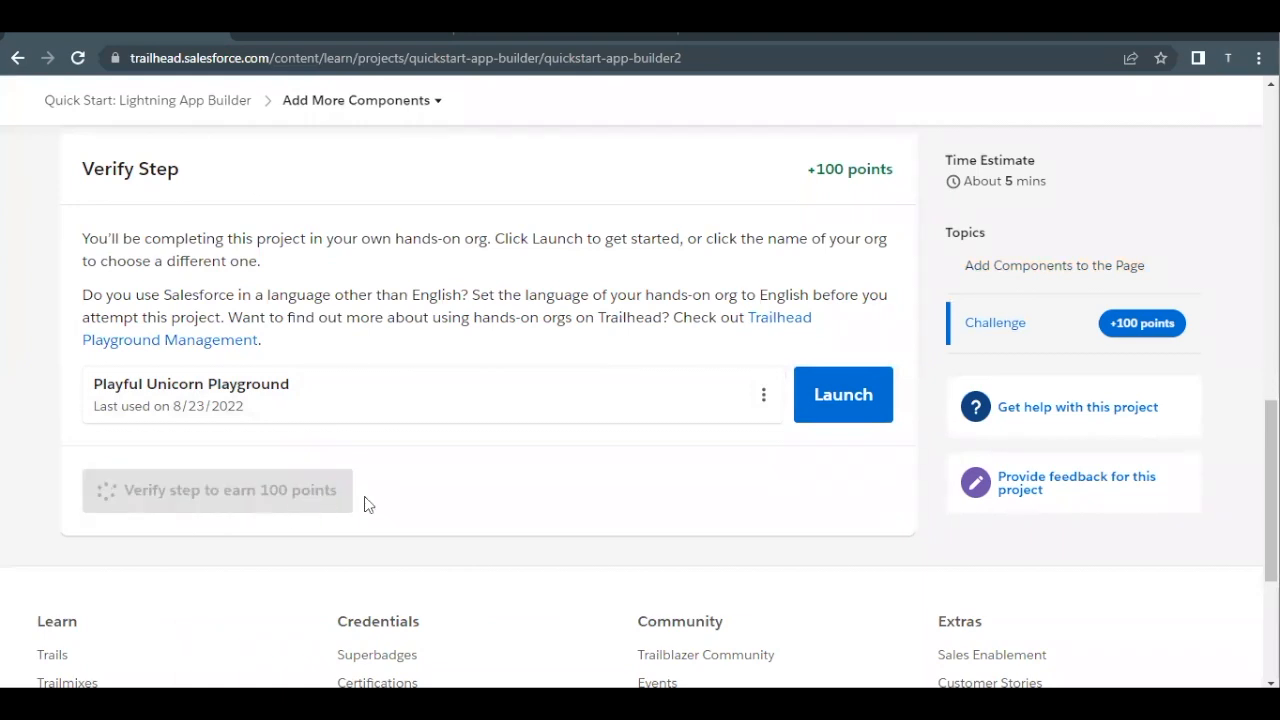